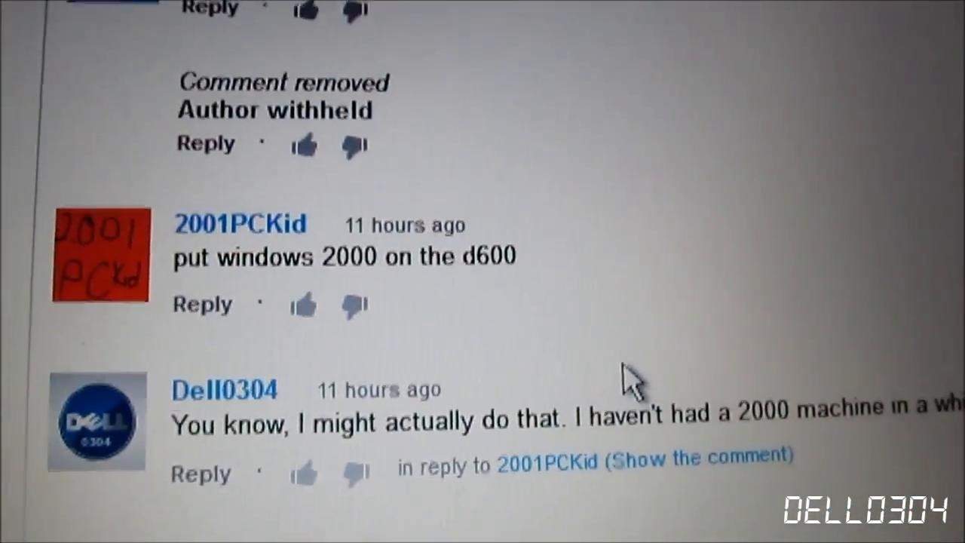
# Delete the existing NTFS partition on the 38154 MB disk and confirm losing its data.
pyautogui.scroll(-3)
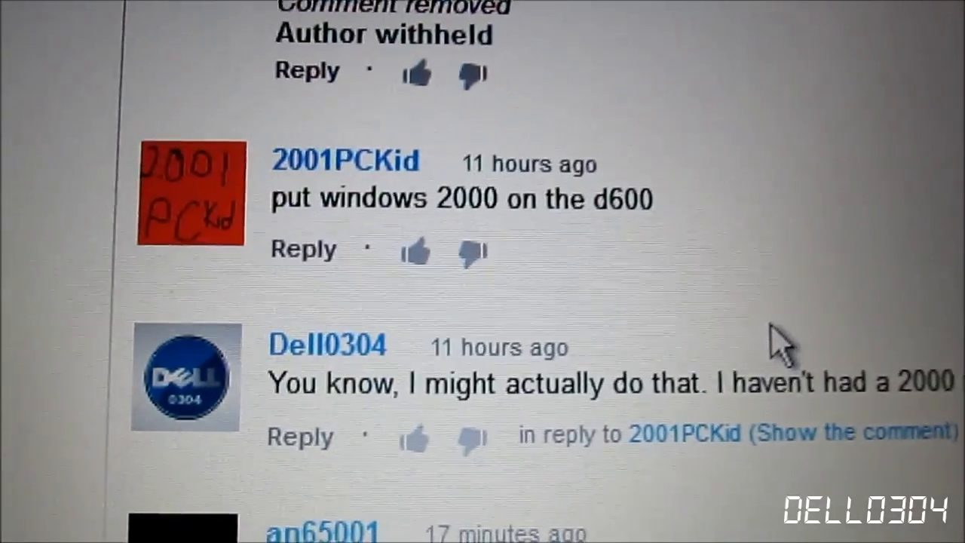
pyautogui.scroll(-3)
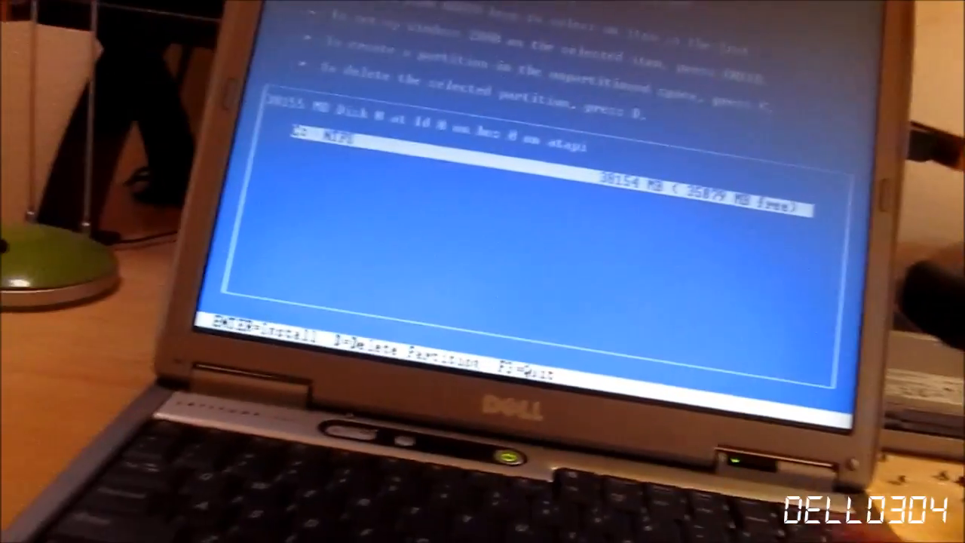
pyautogui.press('d')
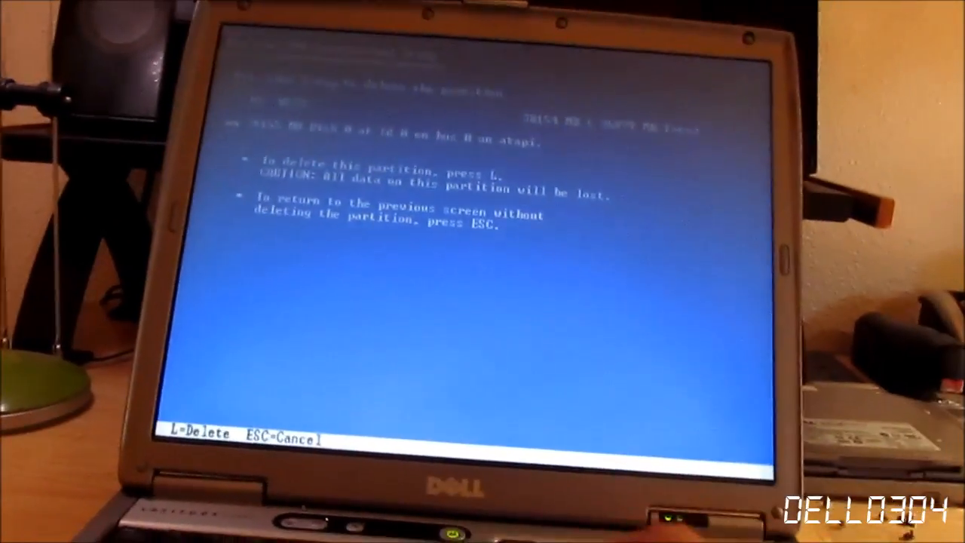
pyautogui.press('l')
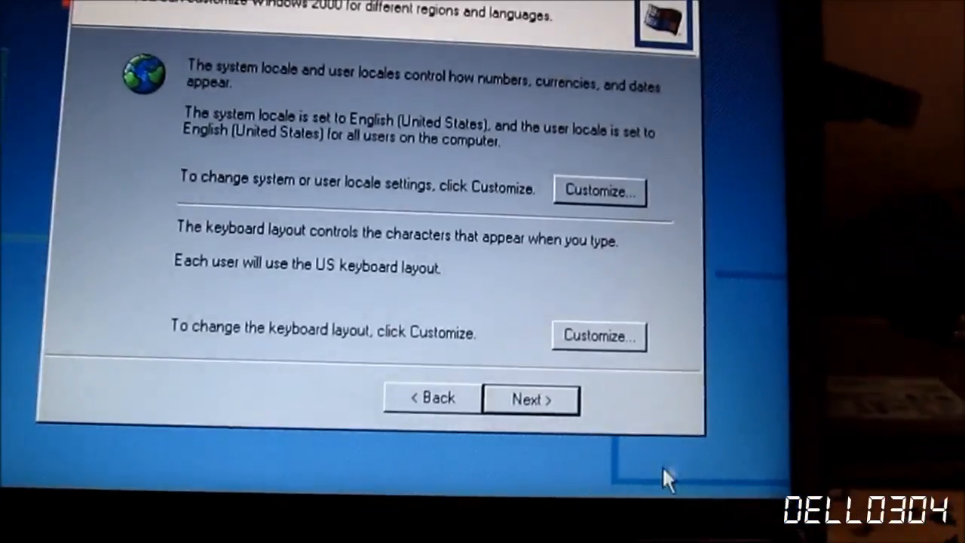
pyautogui.click(530, 398)
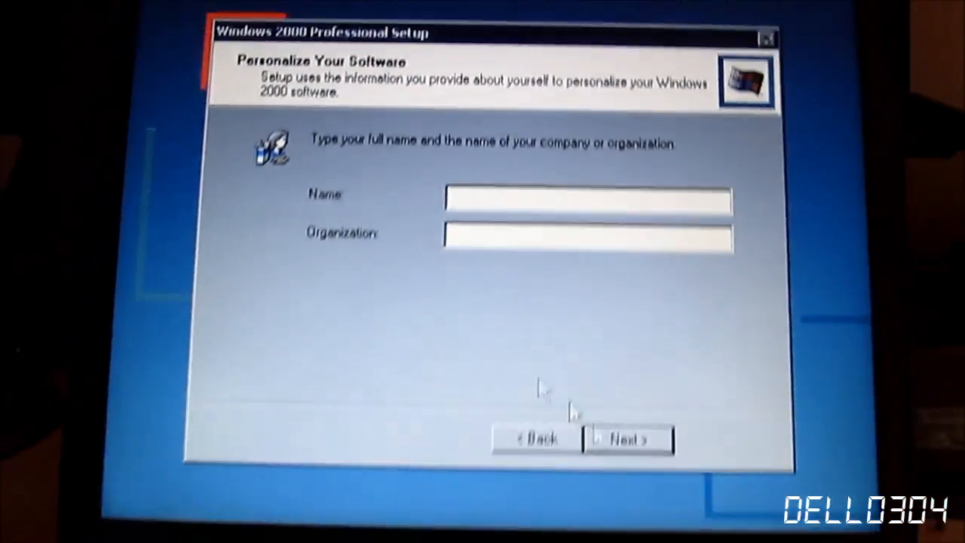
pyautogui.write('A')
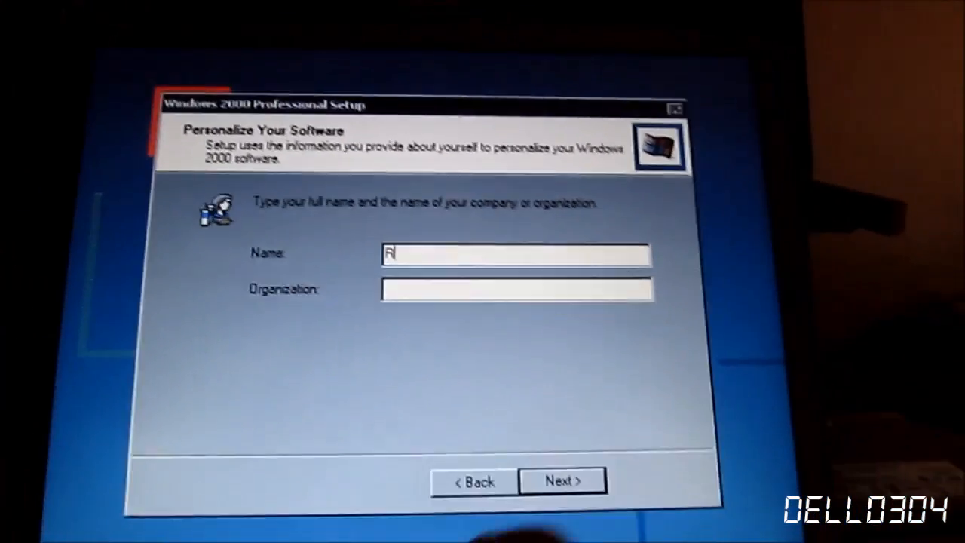
pyautogui.write('yan')
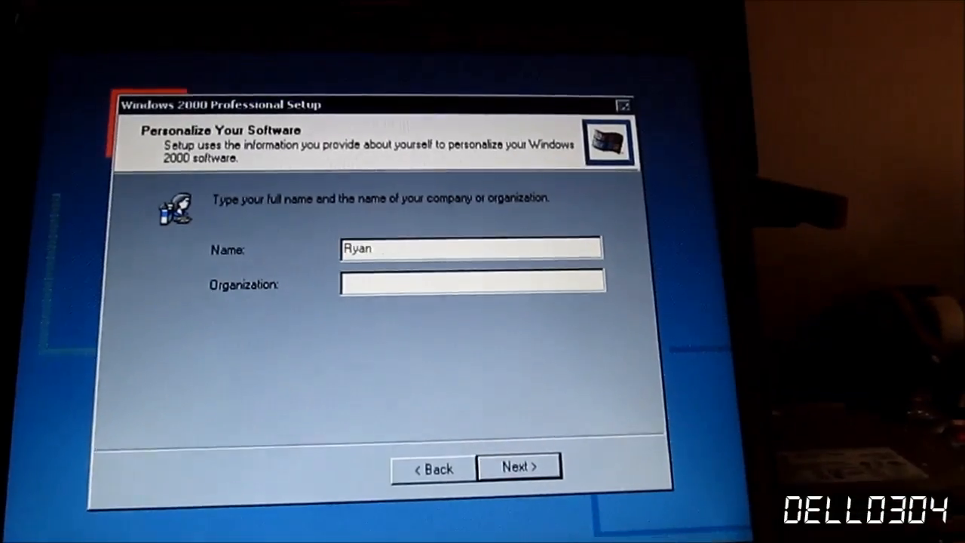
pyautogui.write('Gehret')
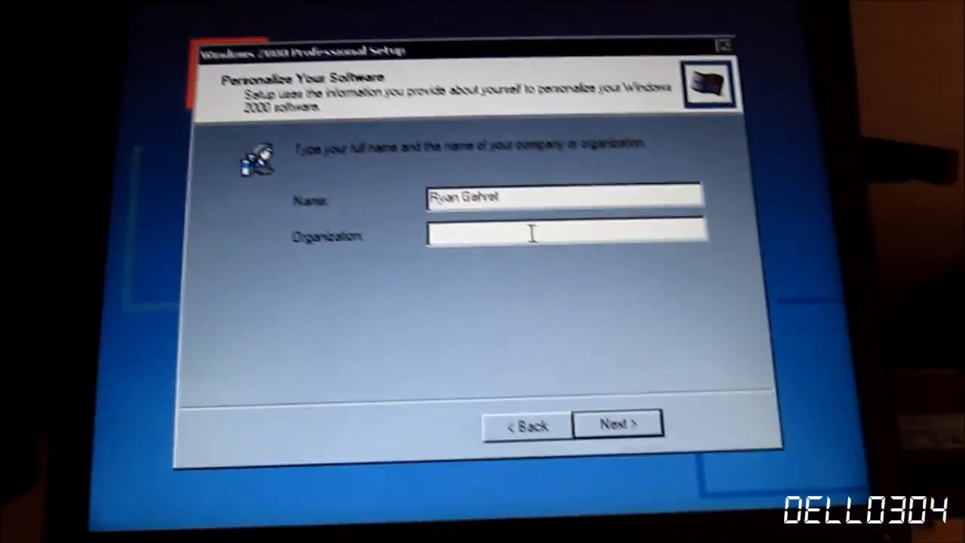
pyautogui.write('D600')
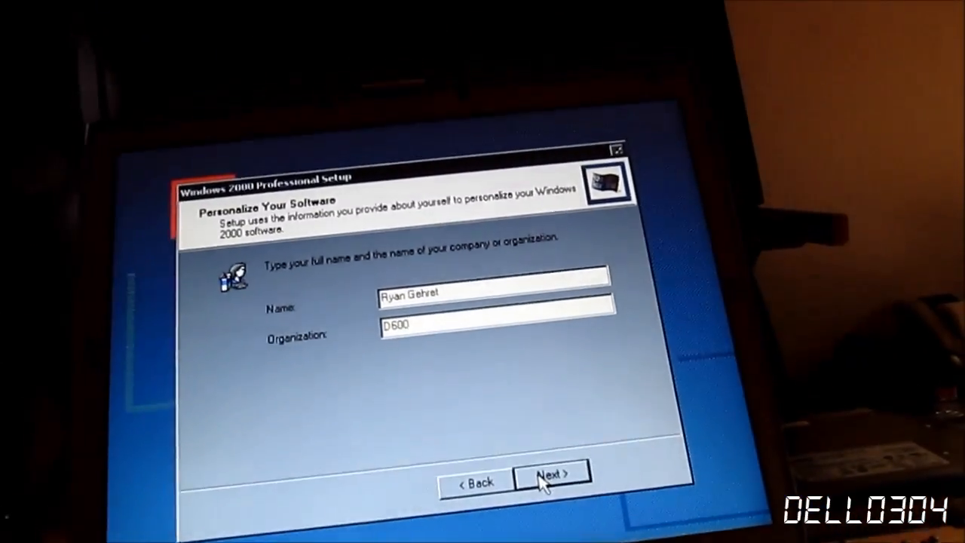
pyautogui.click(548, 480)
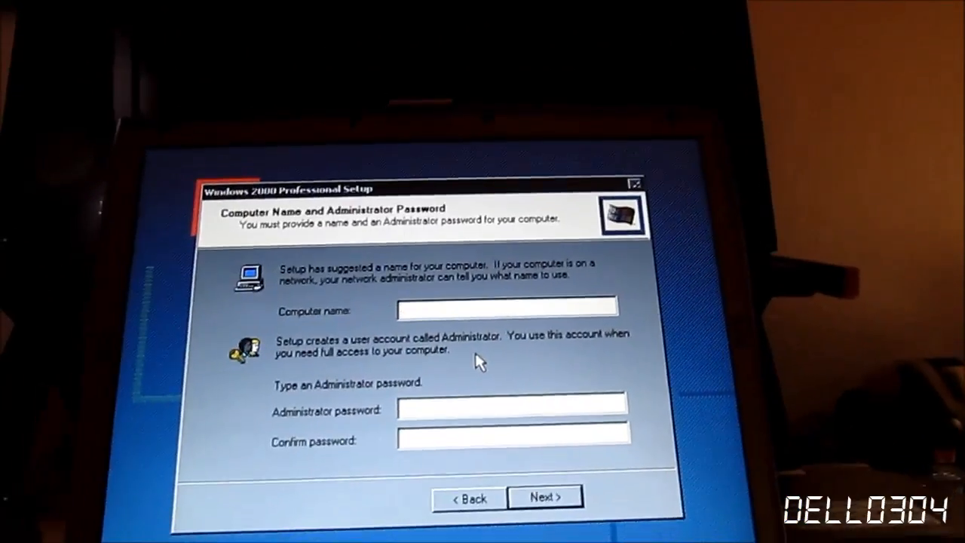
# Enter DE600 as the computer name.
pyautogui.write('DE')
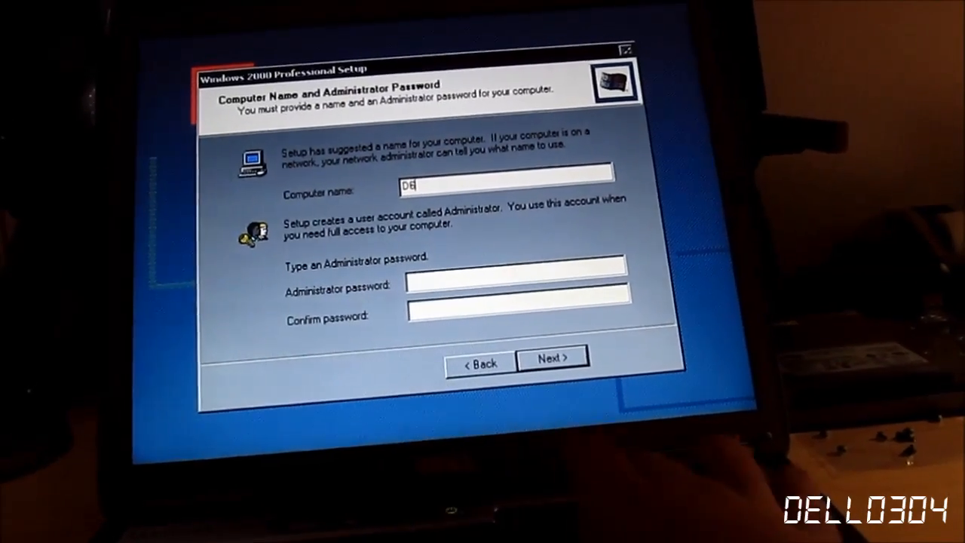
pyautogui.write('600')
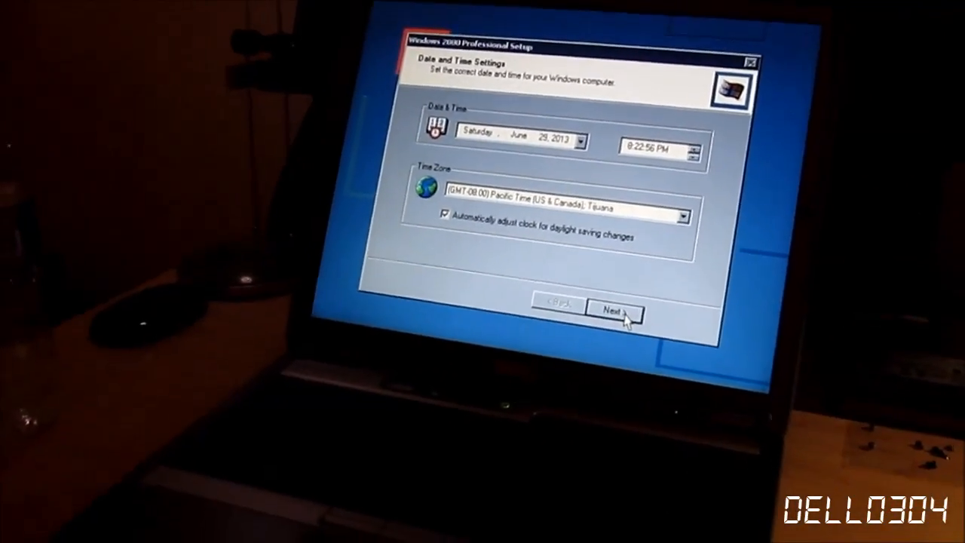
# Keep the current date, time and Pacific time zone to complete installation.
pyautogui.click(612, 311)
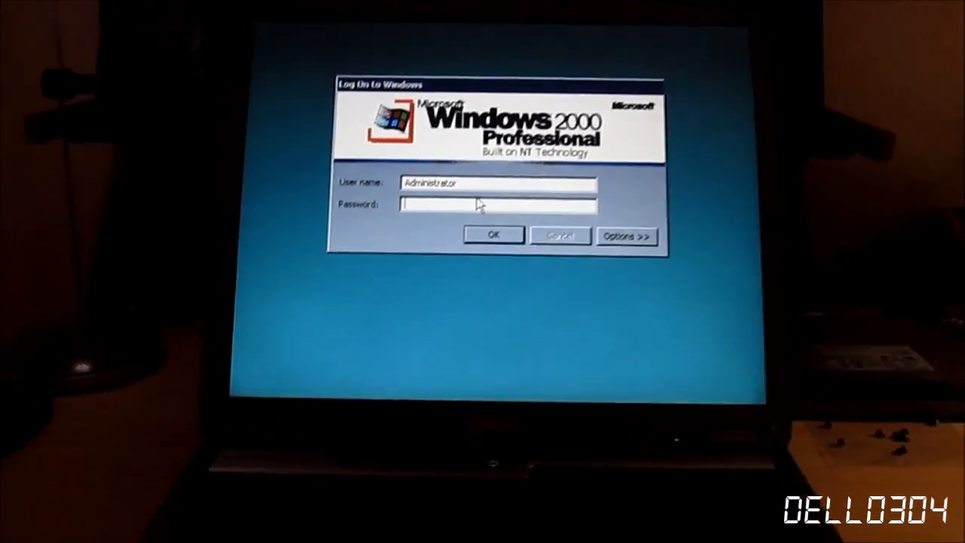
# Log on as Administrator with a blank password.
pyautogui.click(492, 234)
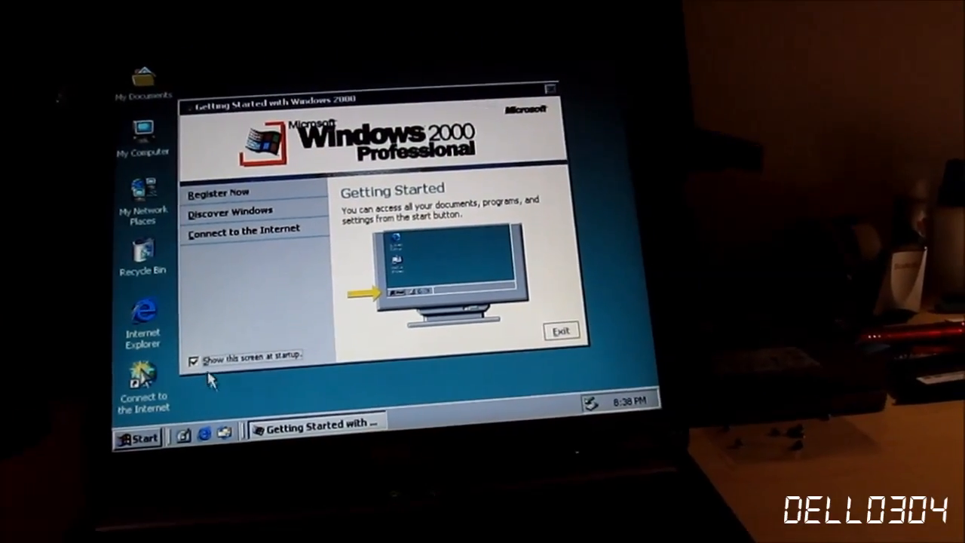
# Stop Getting Started from showing at startup and open My Computer from the desktop.
pyautogui.click(195, 357)
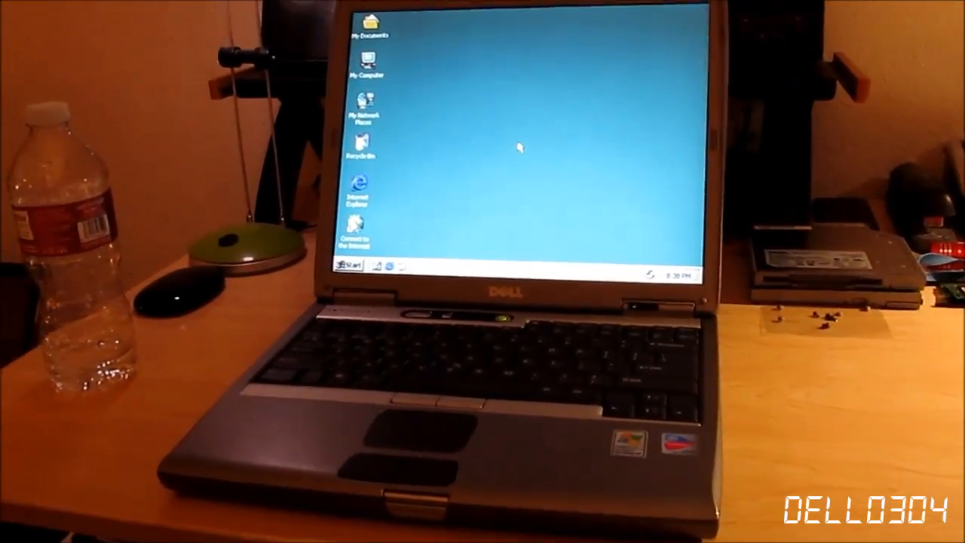
pyautogui.doubleClick(366, 70)
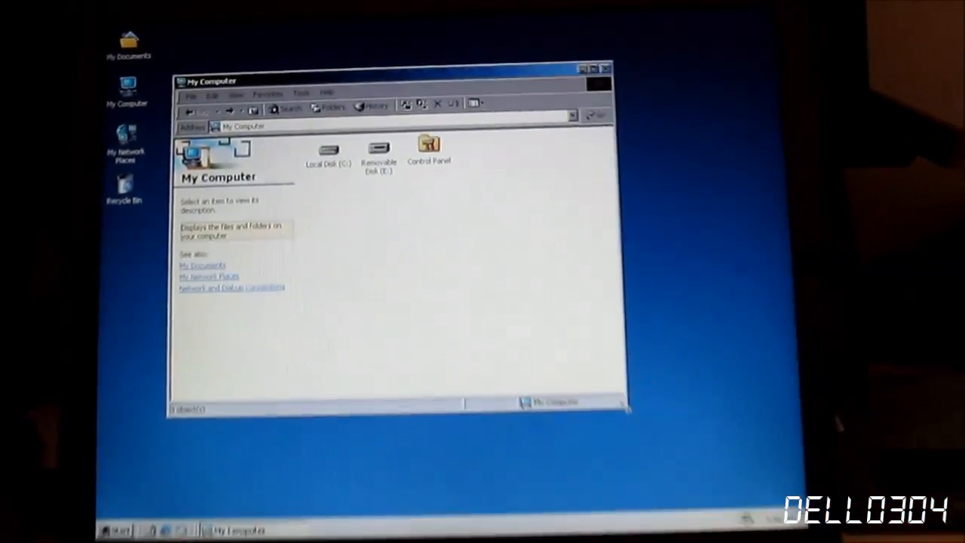